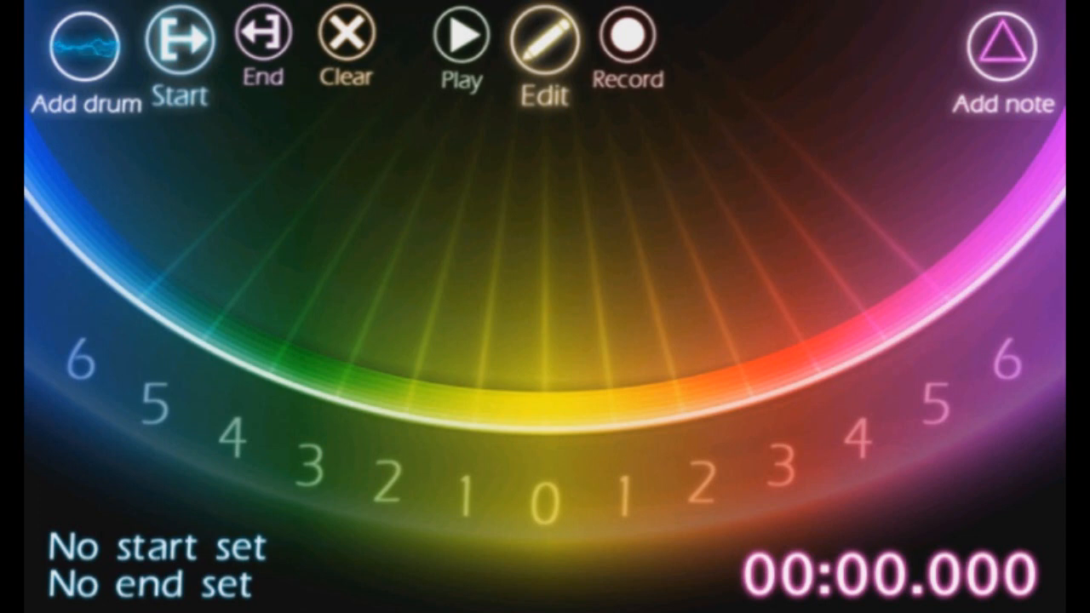
Record notes along with the song, then play it back.
left_click(629, 42)
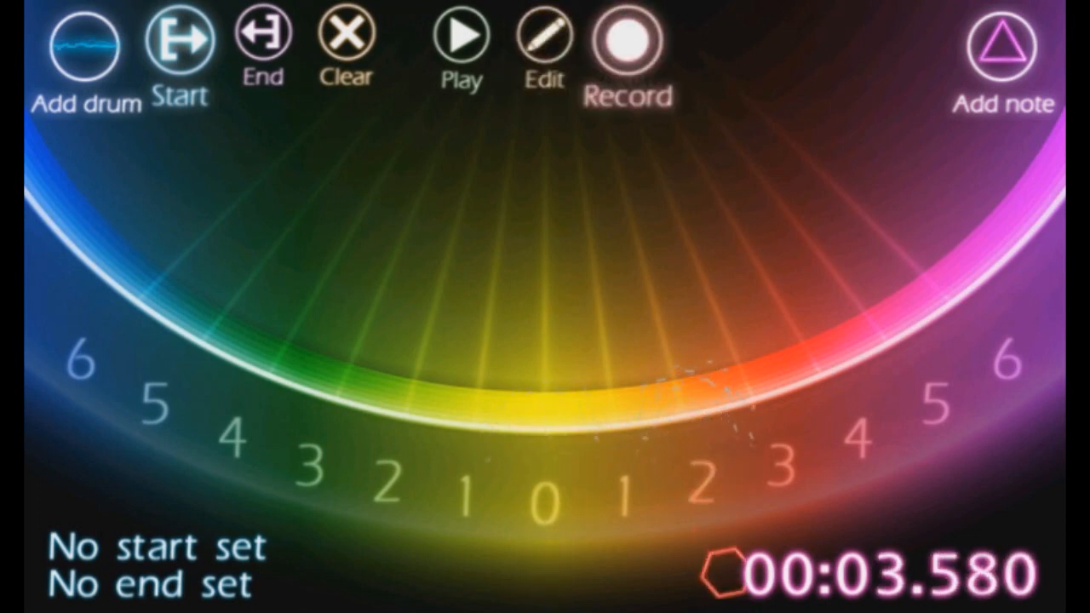
mouse_move(541, 41)
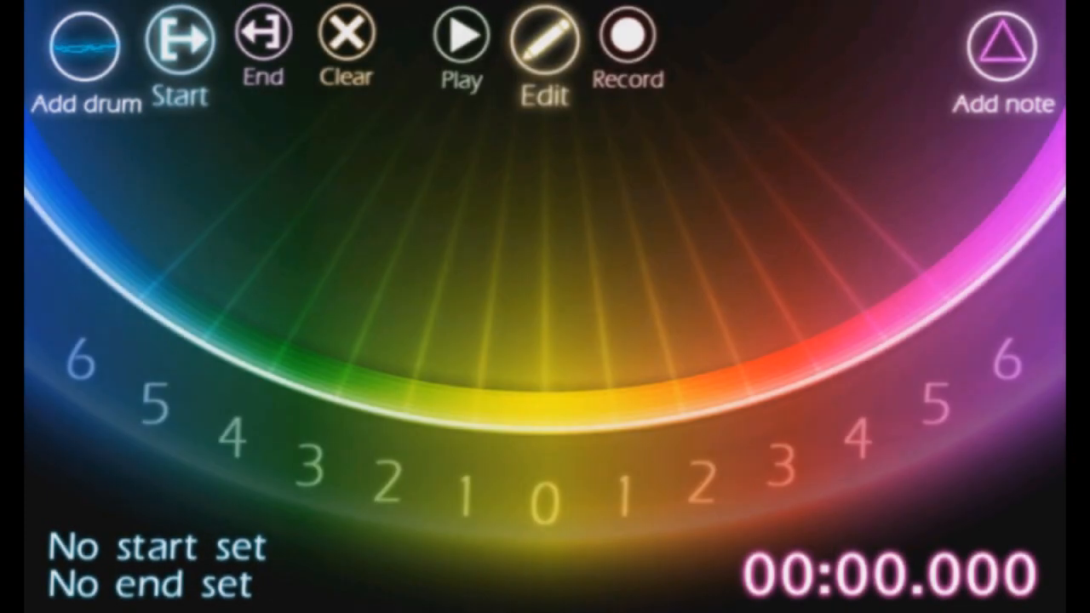
left_click(460, 38)
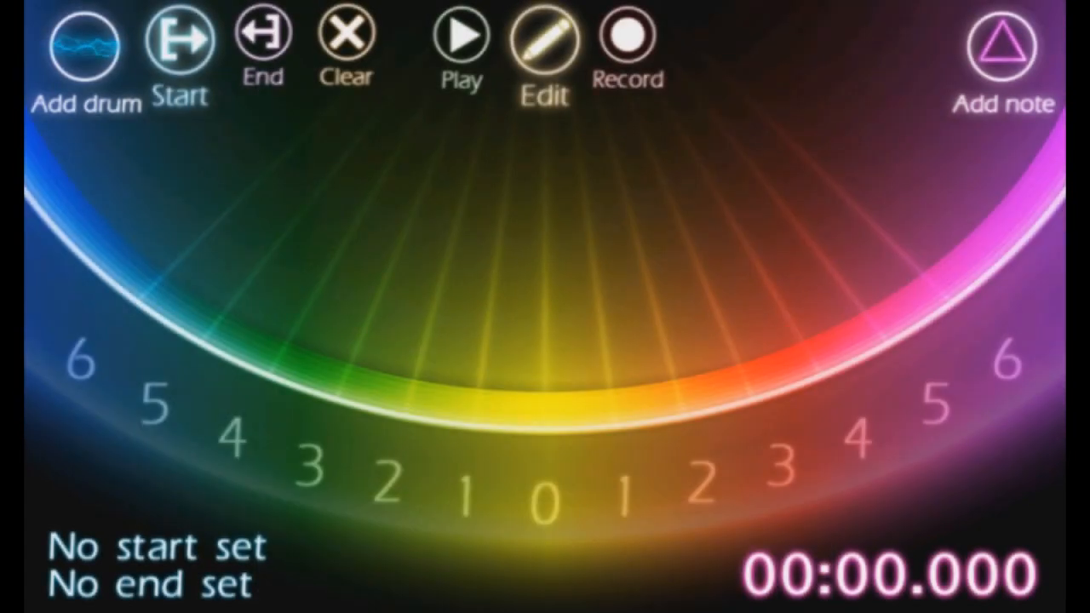
Mark a section from 00:00.000 to 00:03.704 so Clone/Move/Delete become available.
left_click(181, 41)
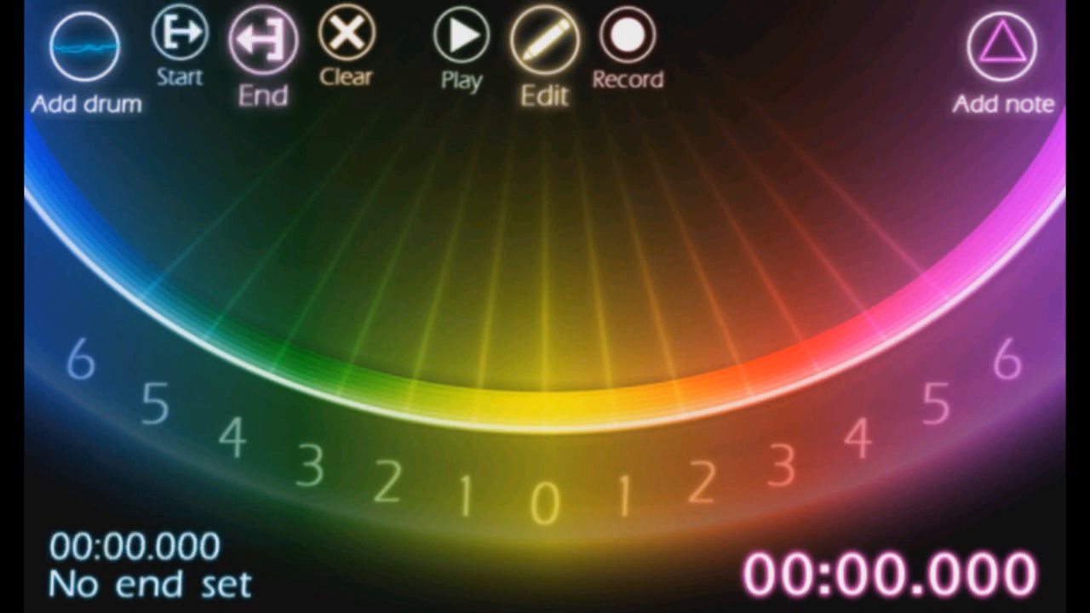
left_click(460, 37)
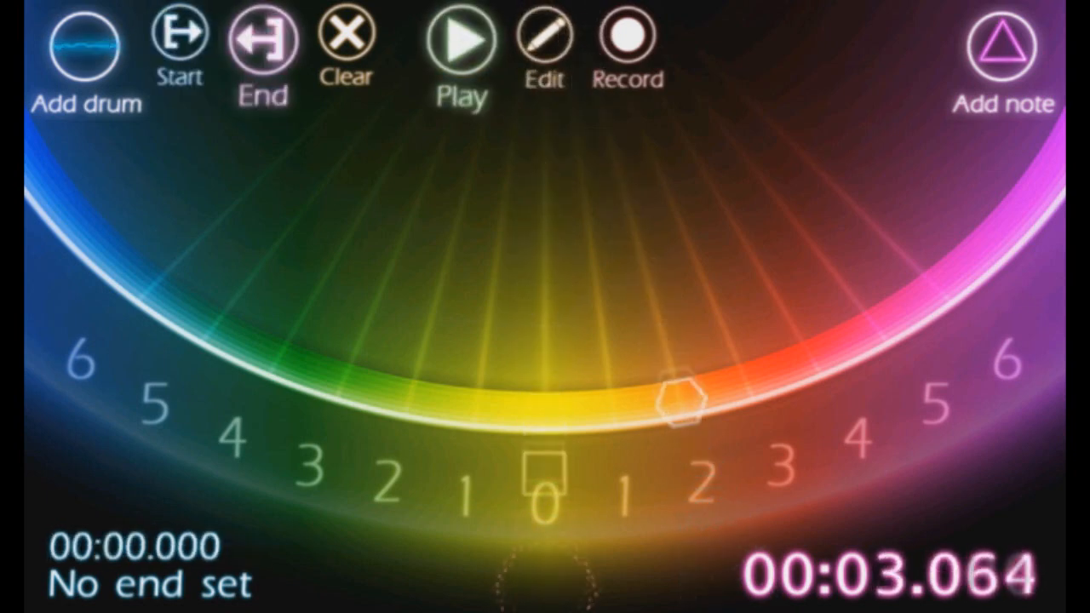
left_click(545, 48)
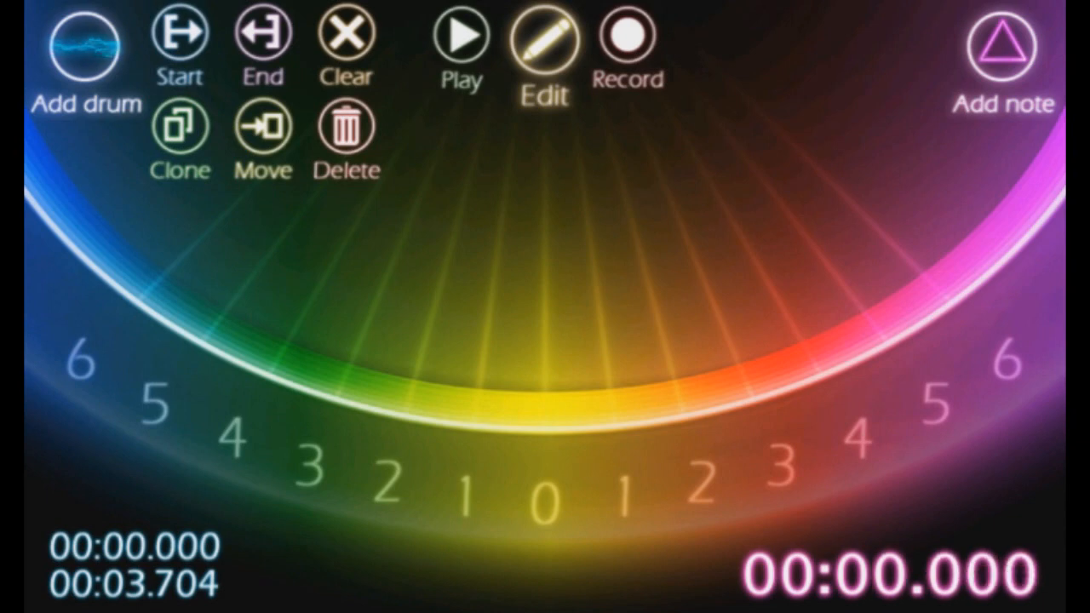
Move the marked section's notes to 00:11.440, then clear the start and end marks.
left_click(460, 38)
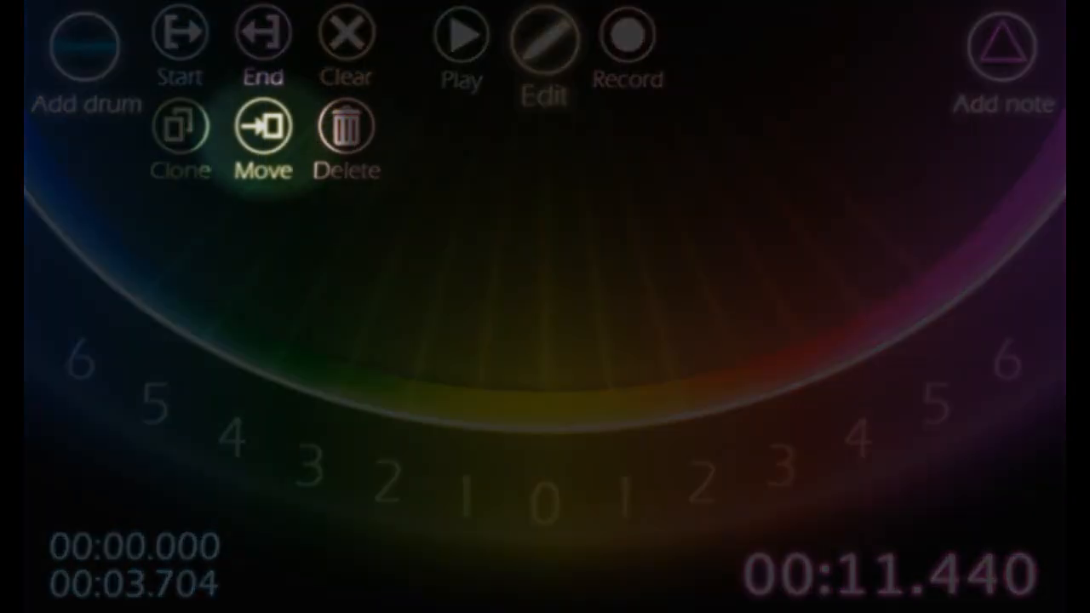
mouse_move(347, 133)
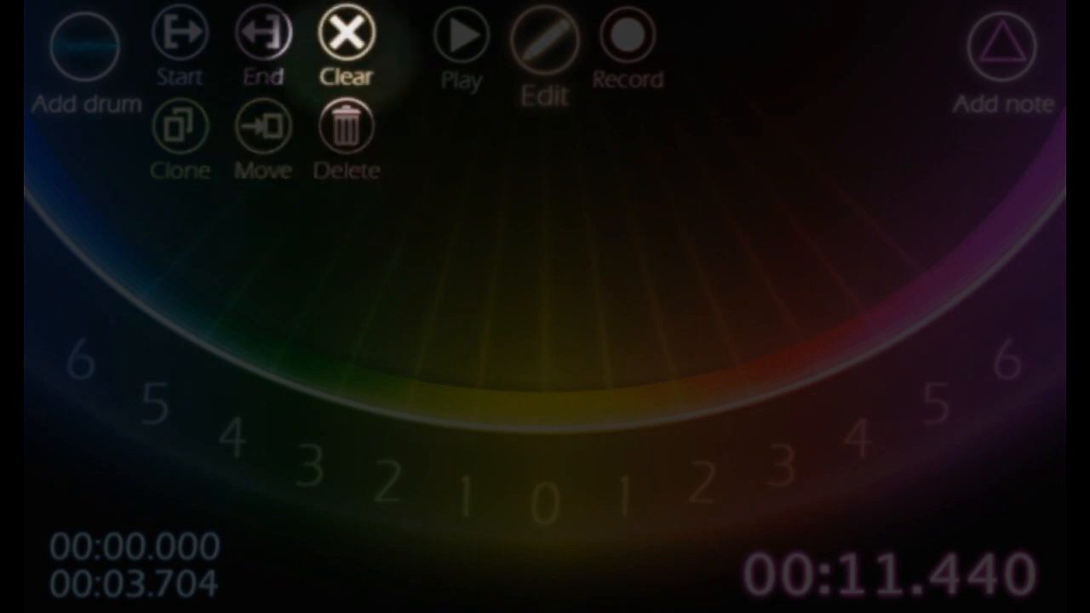
left_click(346, 37)
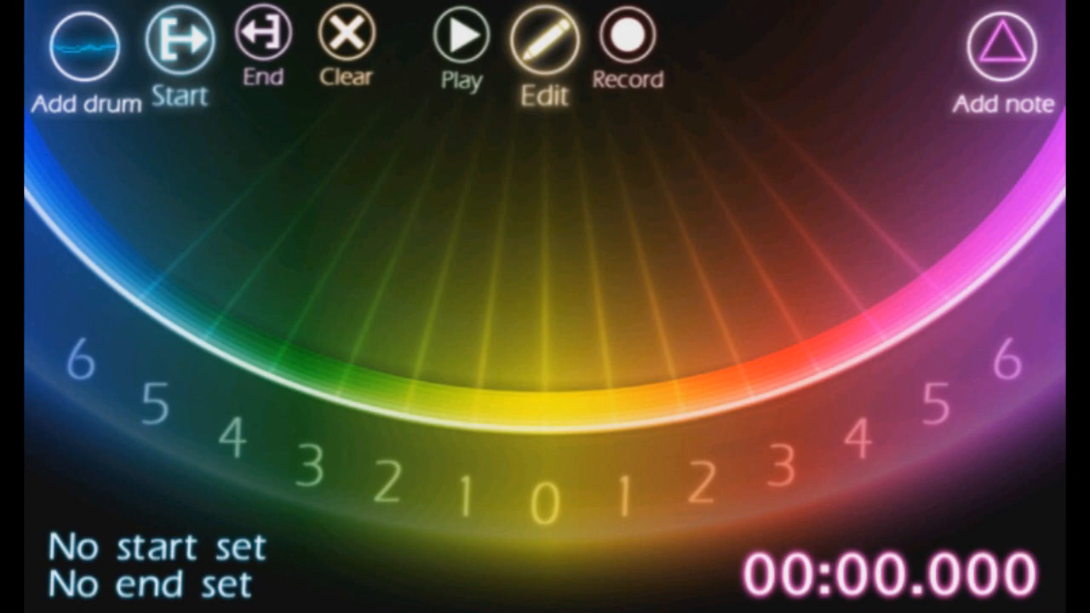
Play back the Sunglasses note sheet to around 00:12.870.
left_click(462, 37)
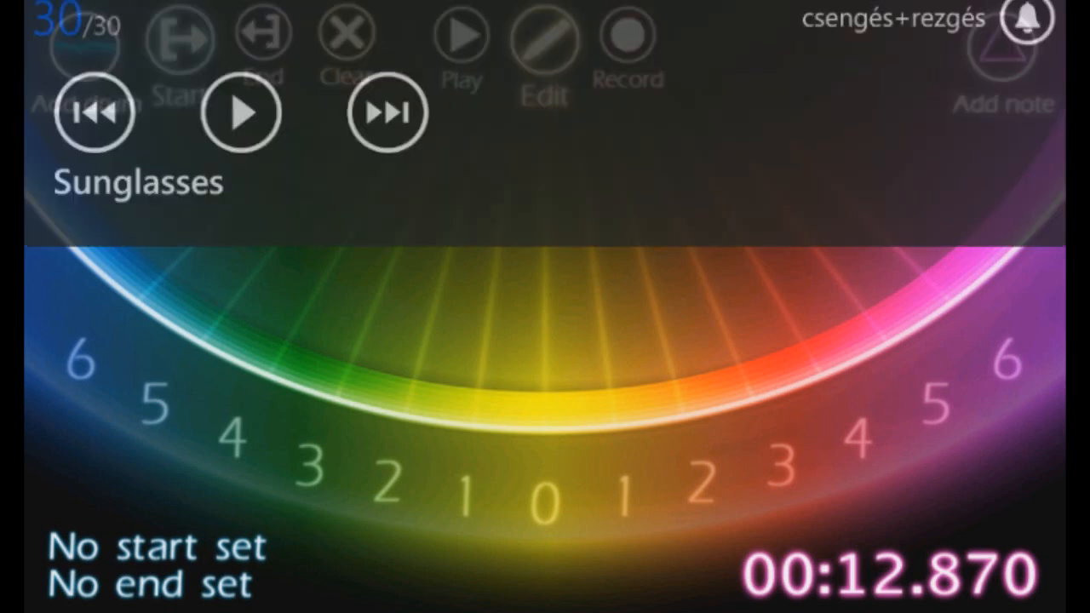
Replay the Sunglasses notes from the start, then stop with the timer at 00:00.000.
left_click(241, 131)
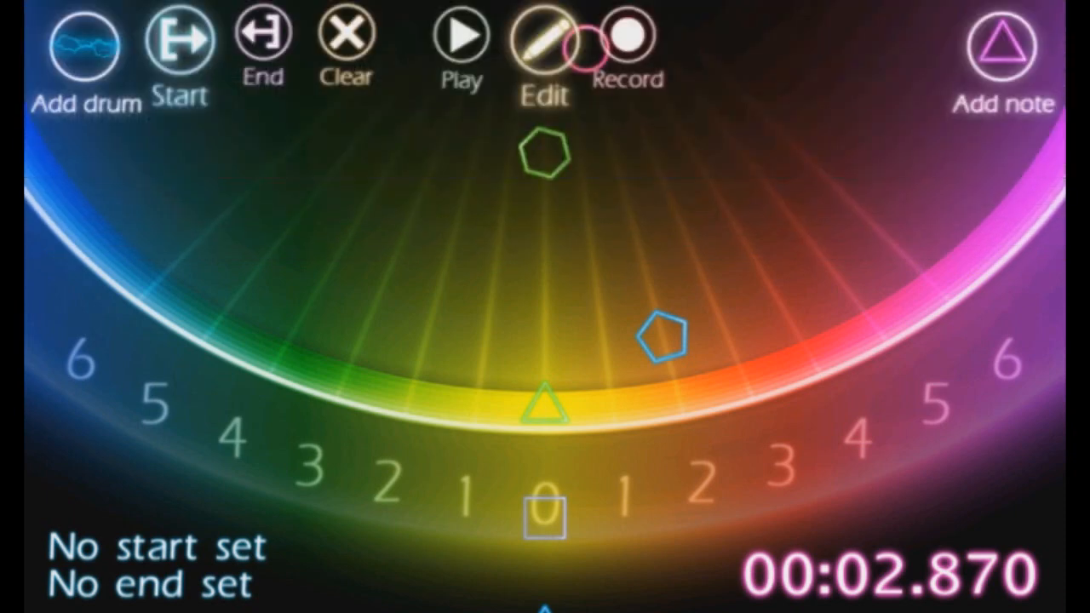
left_click(460, 36)
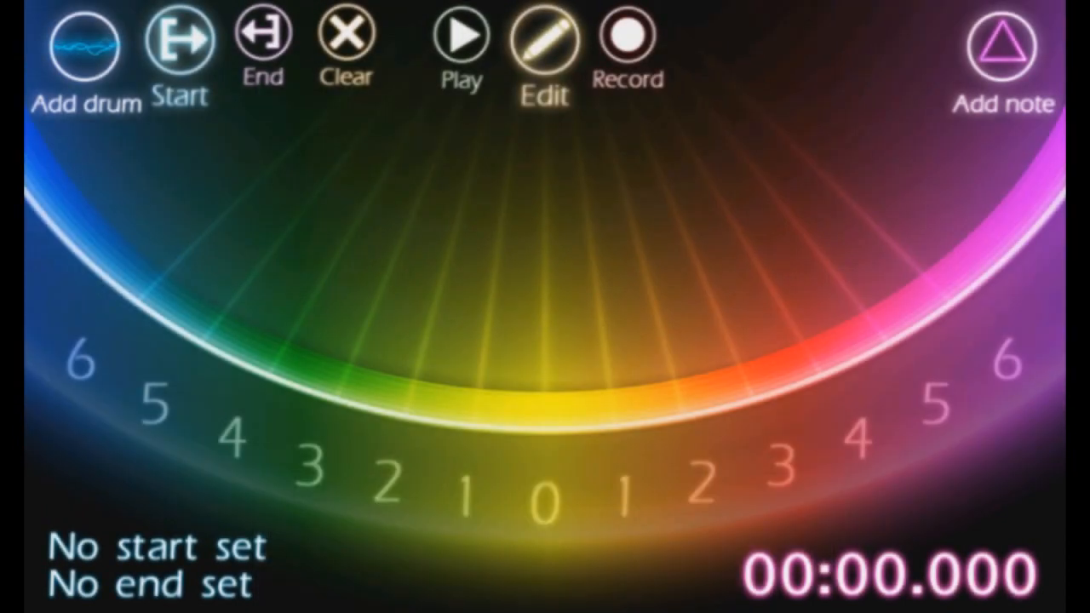
Play the note sheet from the start to about 00:11.577 to check the moved notes.
left_click(460, 38)
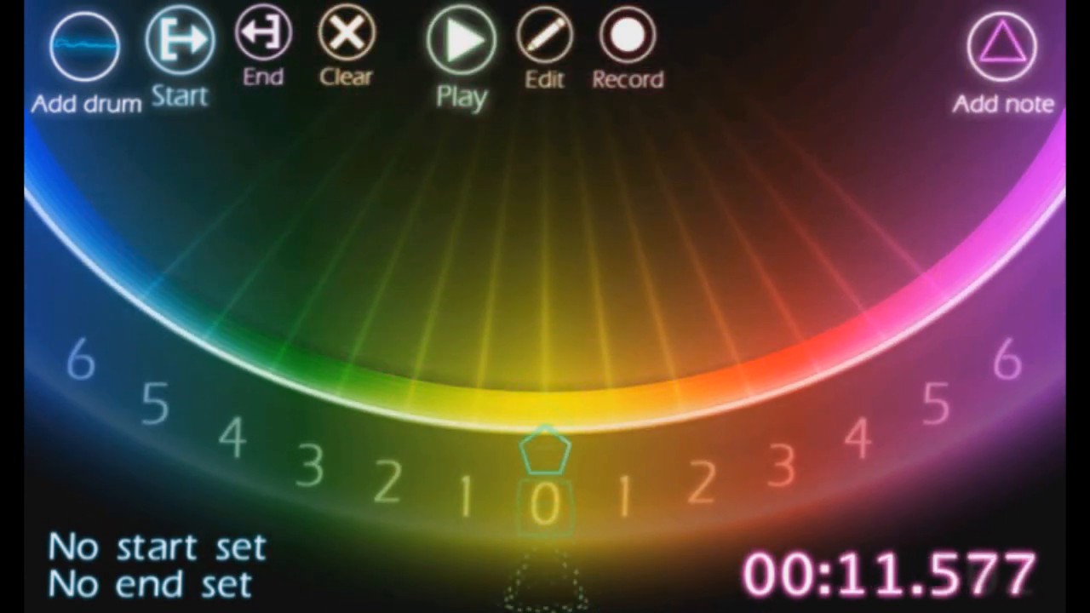
Stop playback and return to editing the notes at 00:10.831.
left_click(1001, 47)
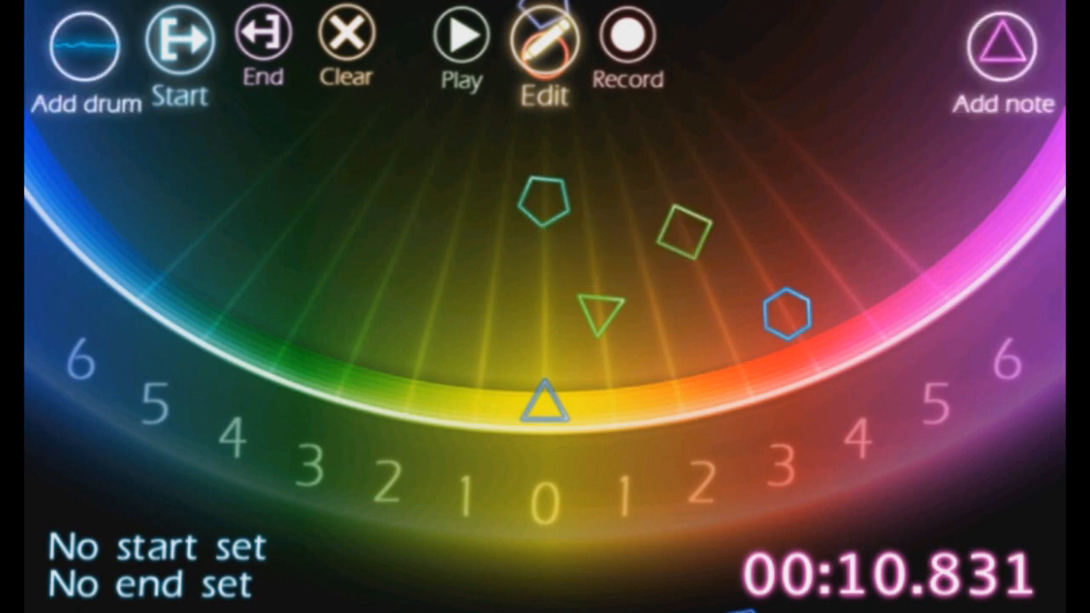
Scrub the timeline to about 00:13.027 to view the stacked notes in lane 0.
left_click(462, 37)
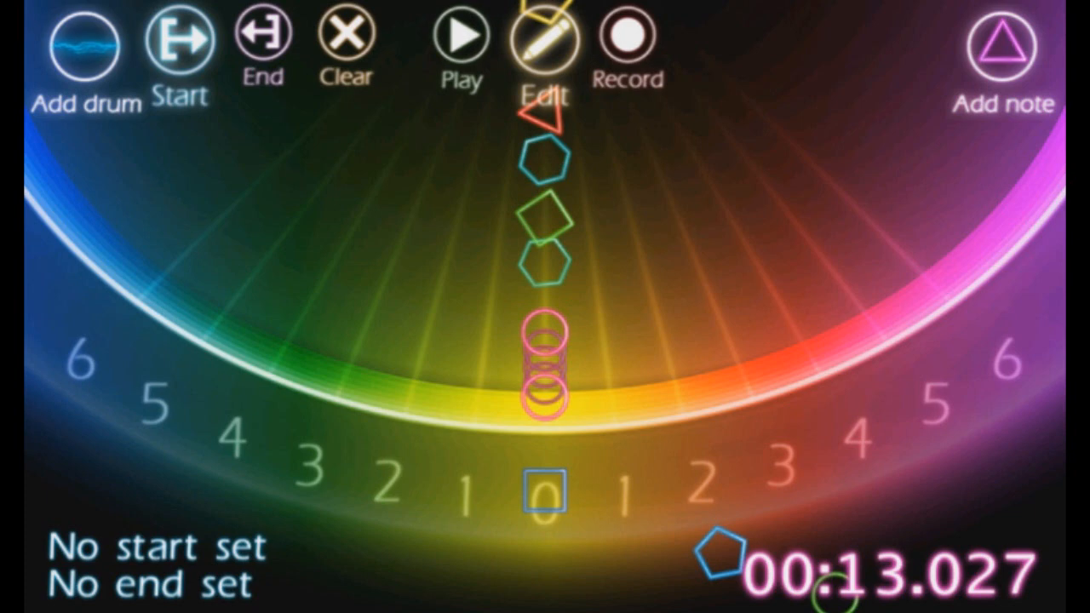
left_click(460, 38)
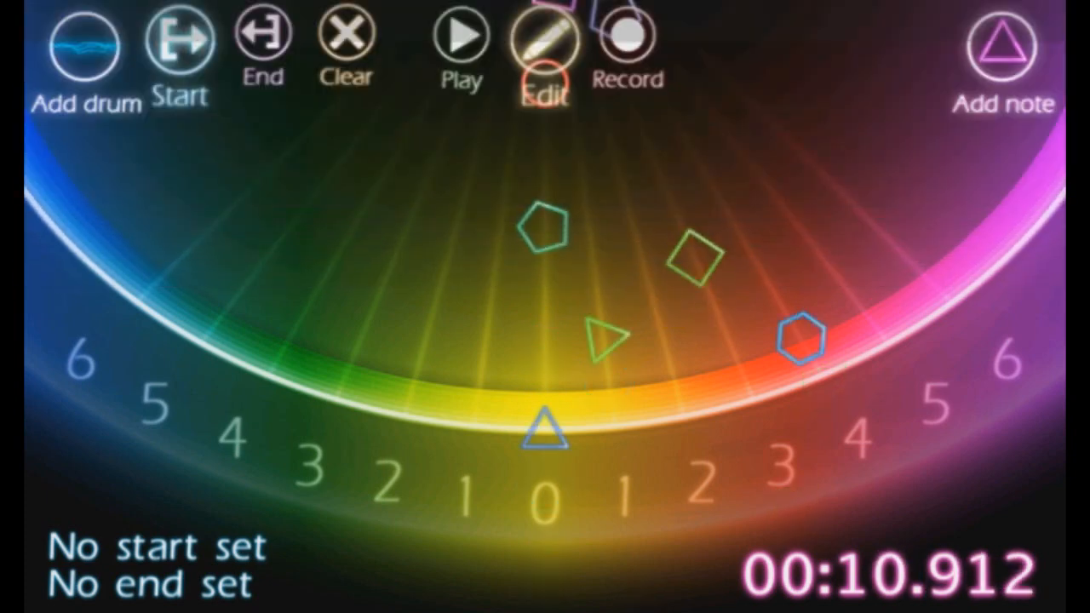
left_click(462, 37)
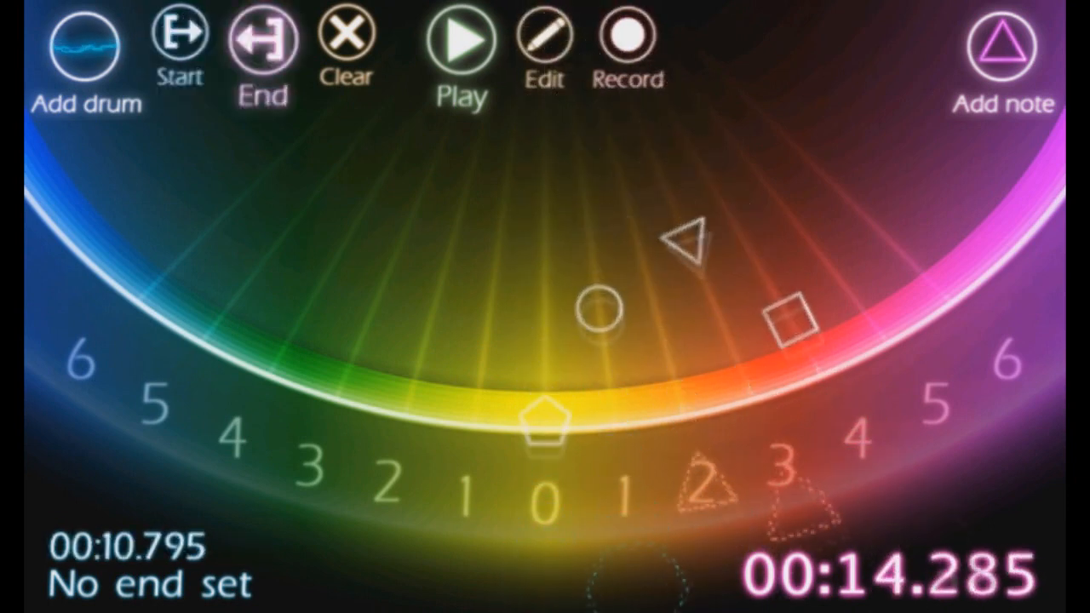
Put the editor in Edit mode rewound to 00:00.000, section spanning 00:10.795–00:15.105.
left_click(544, 38)
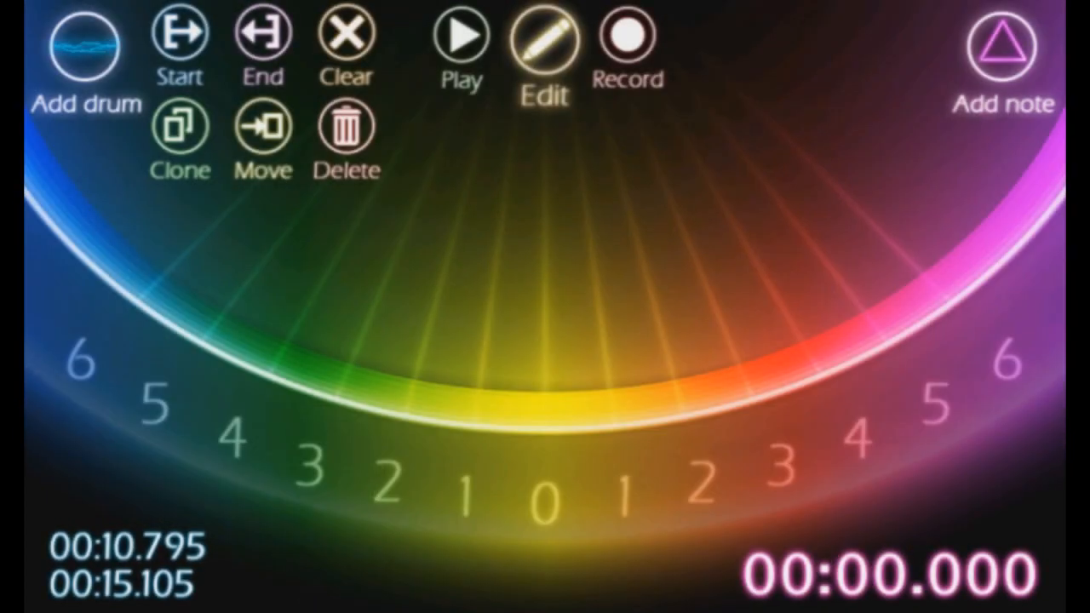
Play the song through the sheet, then bring up the Description/Restart/Save/Quit menu.
left_click(460, 37)
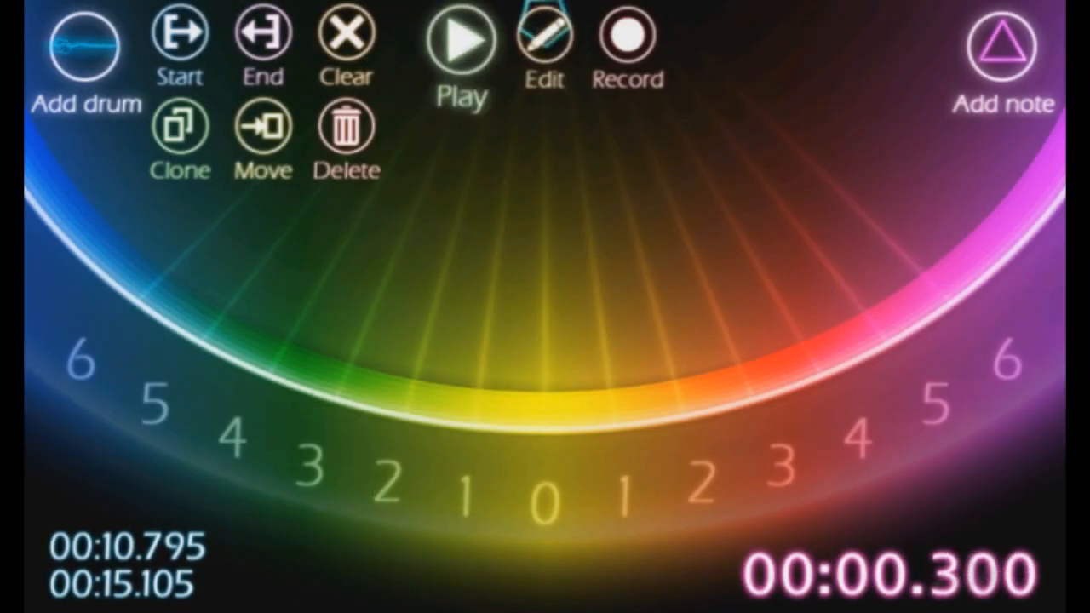
left_click(460, 38)
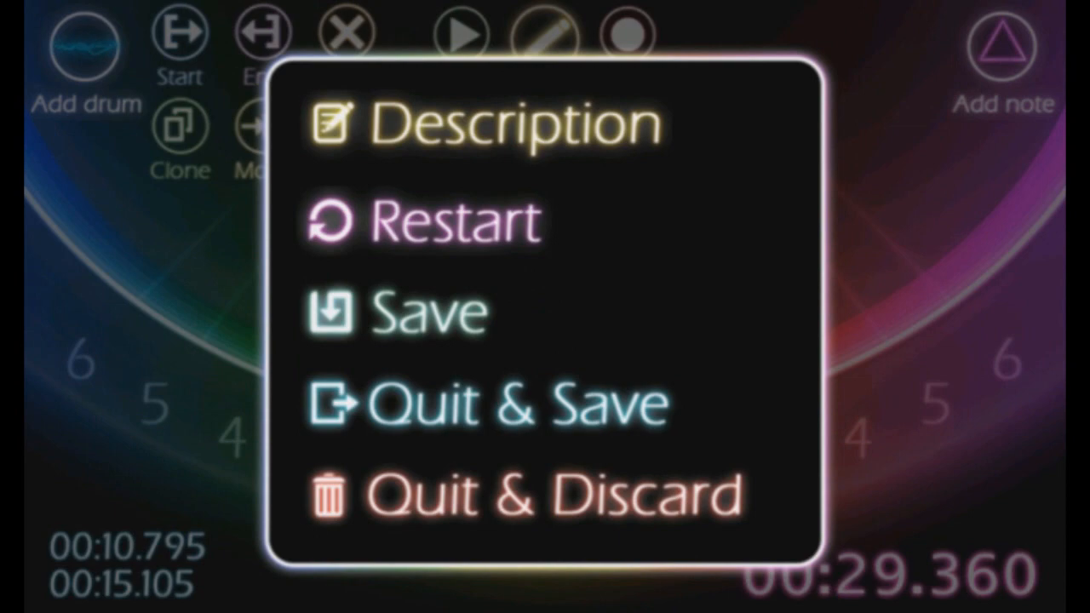
Restart the song and record a swipe note near the right-side 3 marker.
left_click(423, 222)
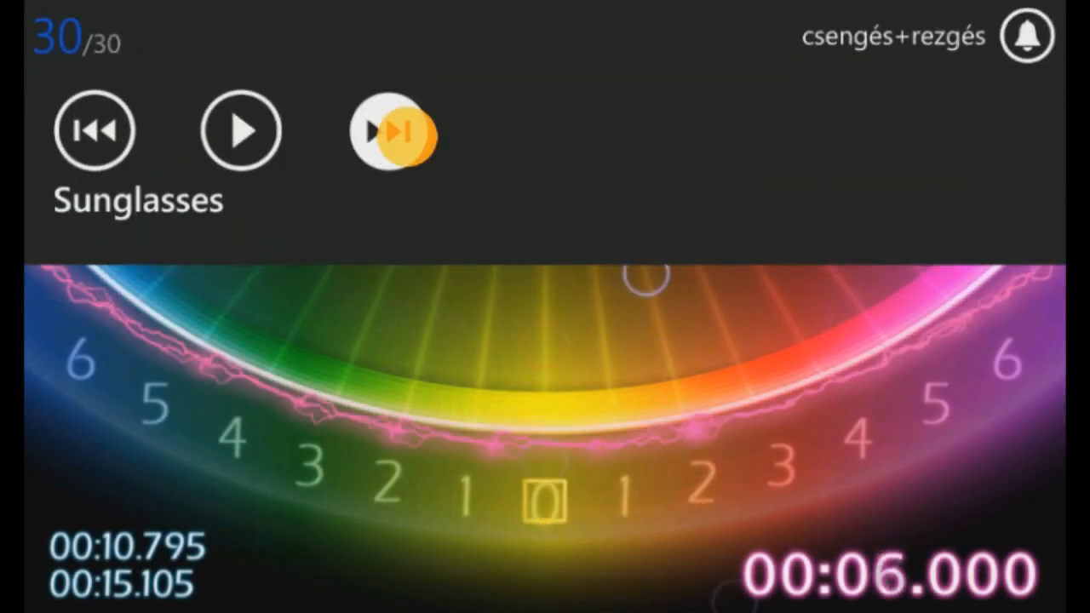
left_click(388, 129)
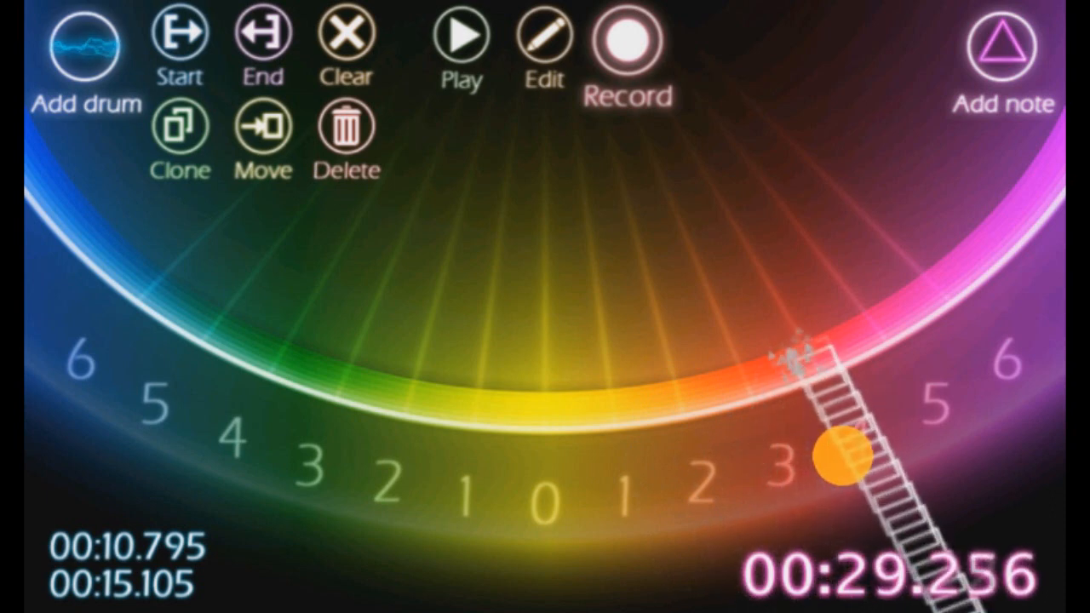
Replay 'Sunglasses' from the beginning to review the recorded notes.
left_click(543, 38)
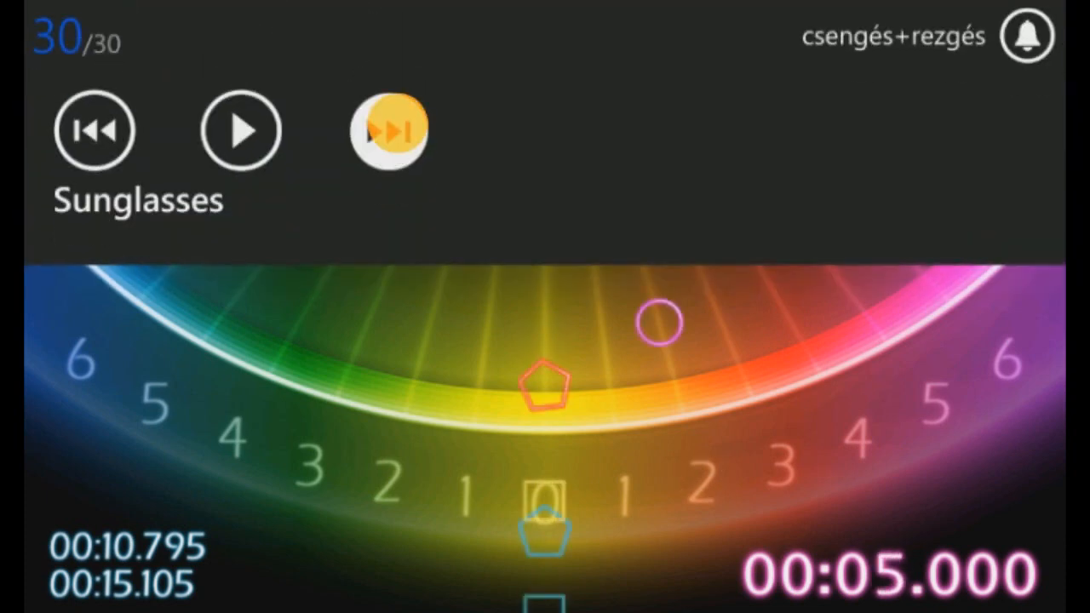
In Edit mode, add a blue swipe from the centre toward the left 2 position beside the red swipe.
left_click(388, 130)
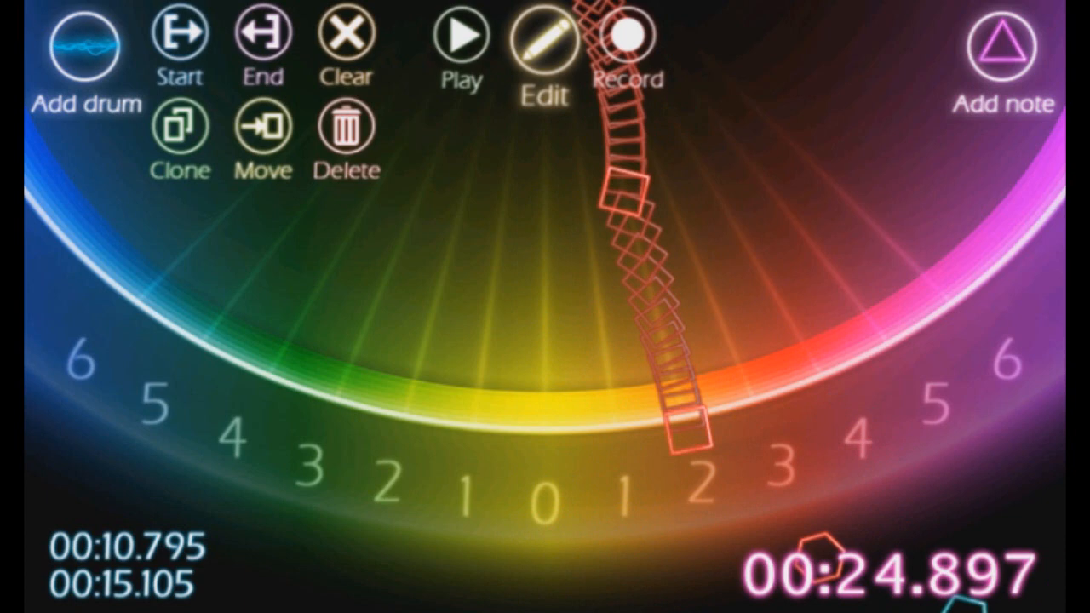
left_click(543, 405)
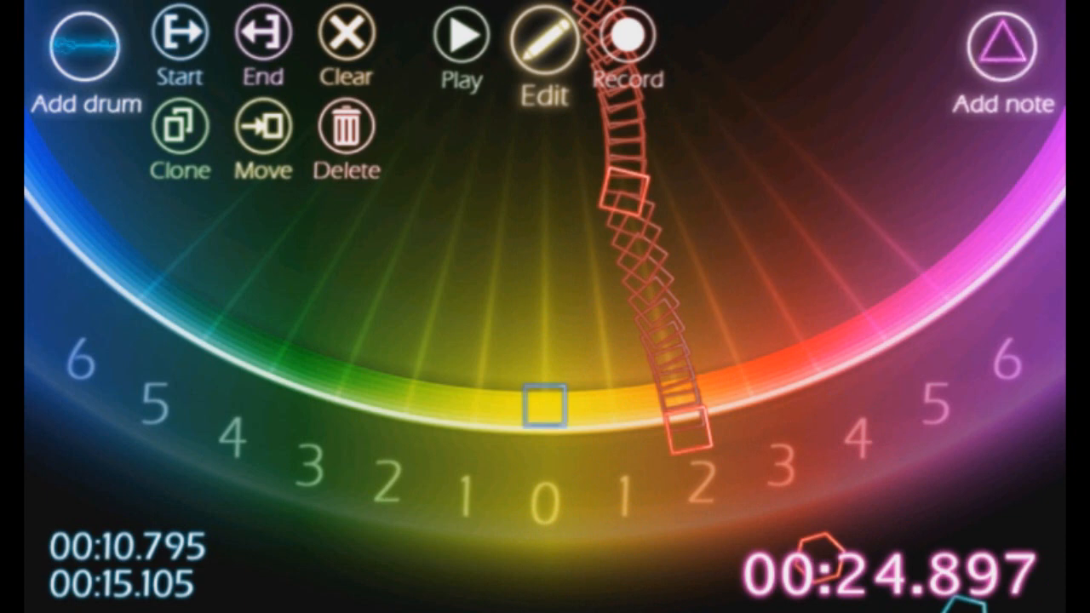
left_click_drag(541, 409, 348, 375)
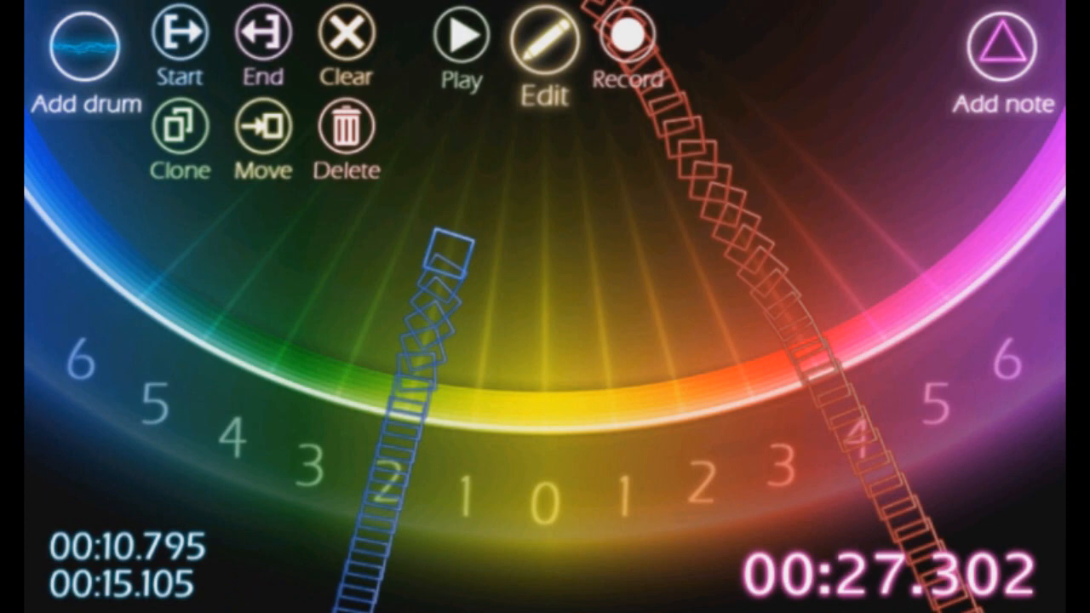
left_click(460, 37)
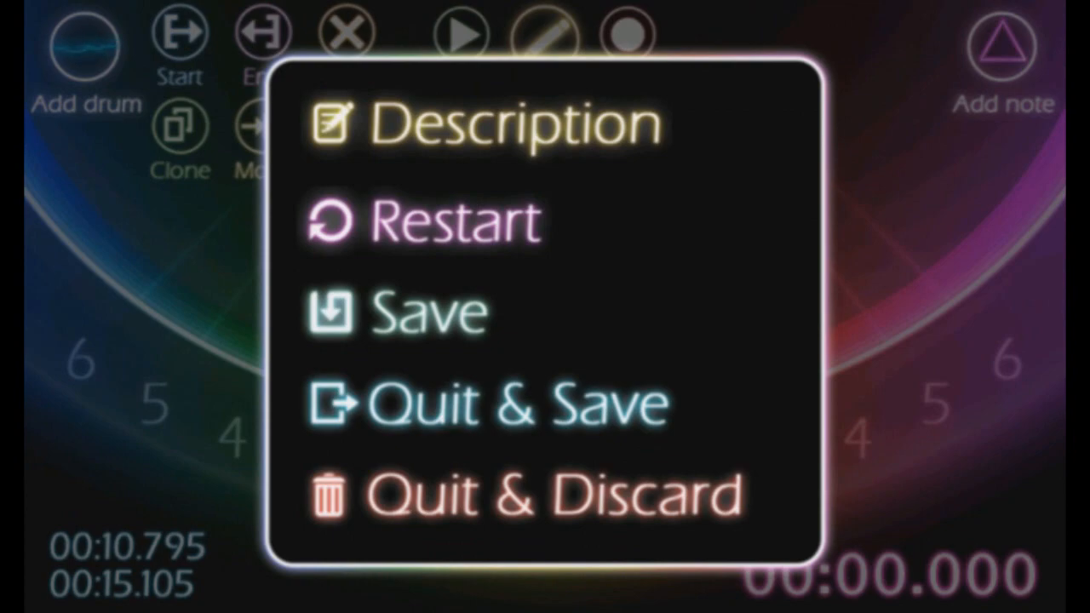
Enter 'sheet creator tutorial' as the sheet description and confirm it.
left_click(486, 123)
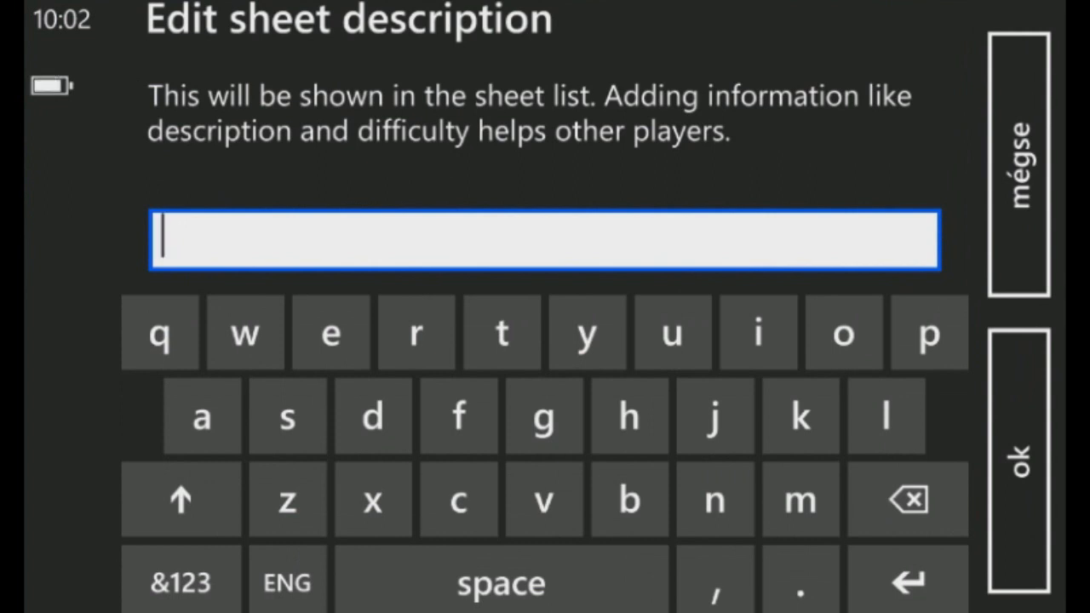
type("sheet creator tu")
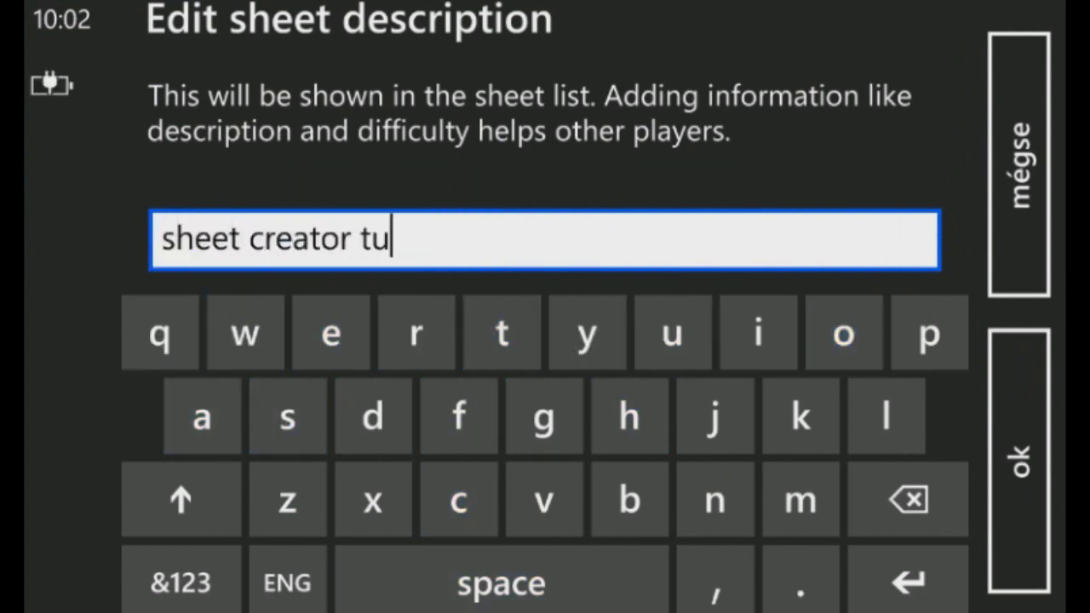
type("torial")
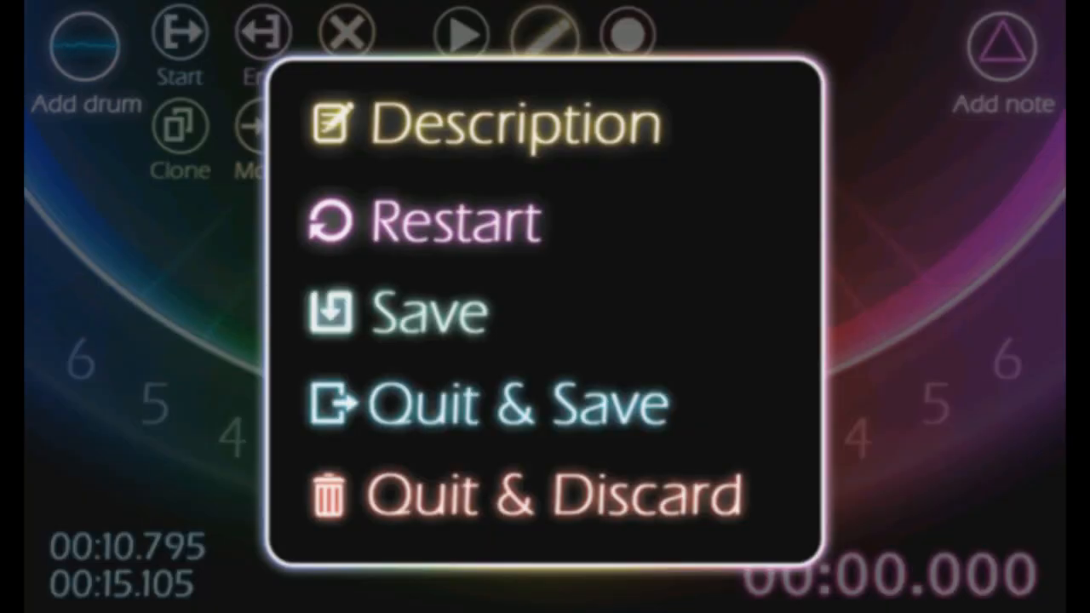
Quit & Save the Sunglasses sheet, then upload it to the online sheets and confirm.
left_click(486, 405)
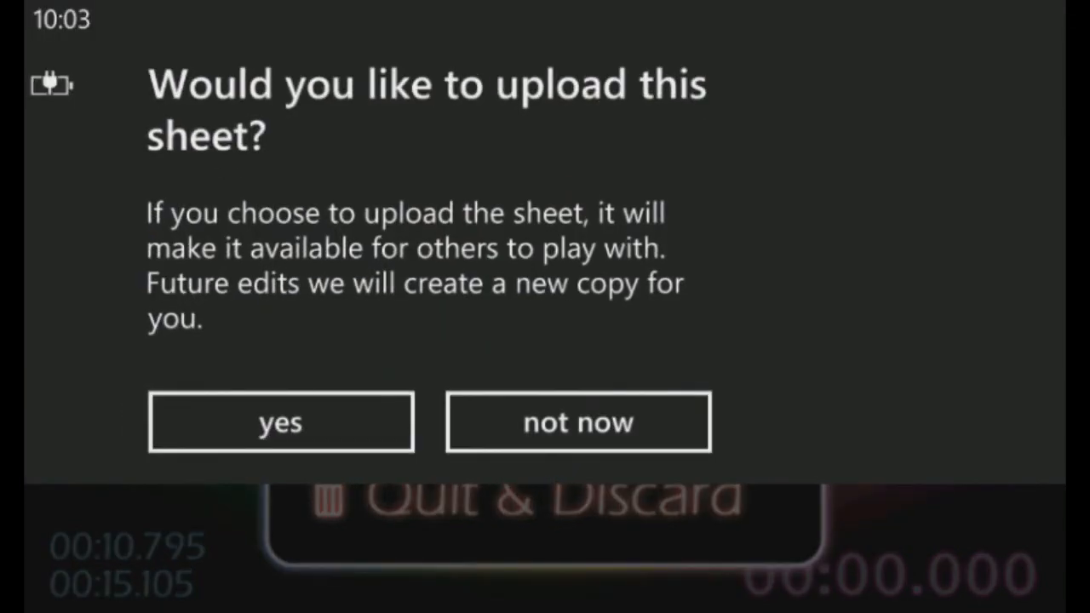
left_click(577, 423)
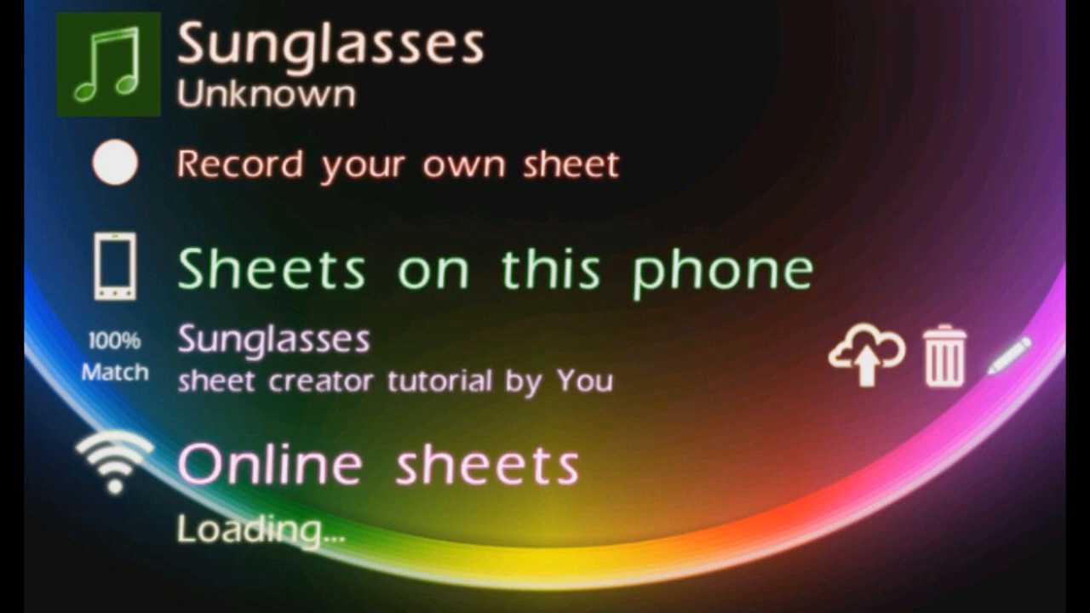
left_click(866, 353)
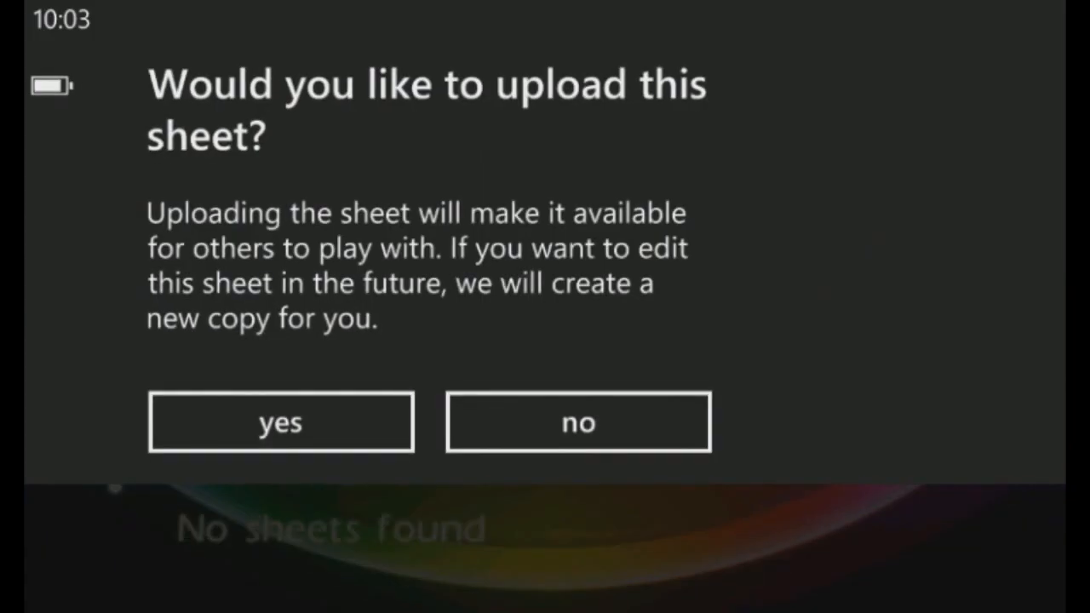
left_click(281, 423)
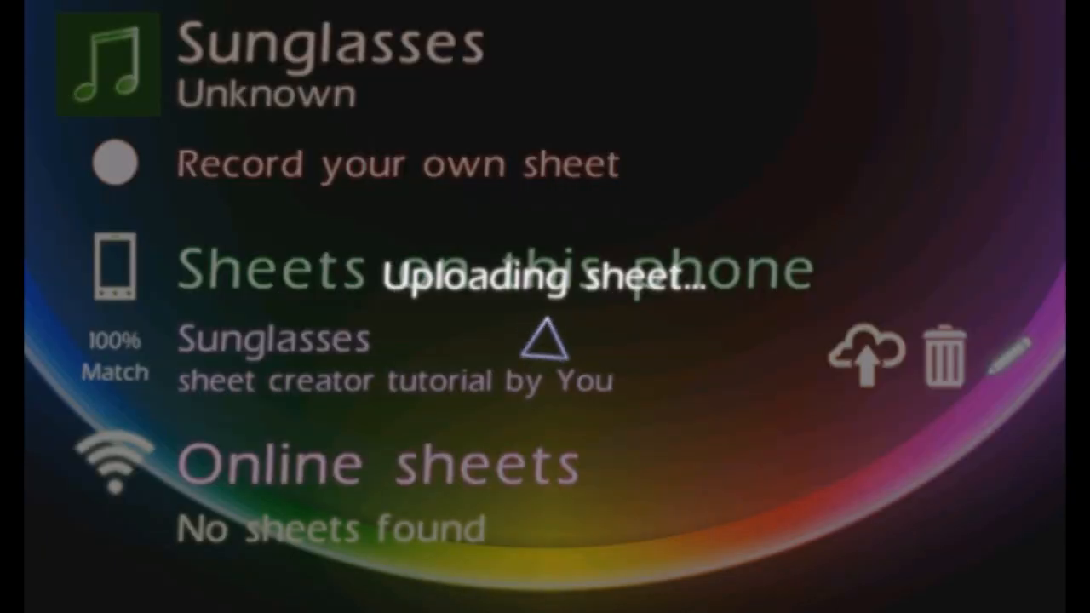